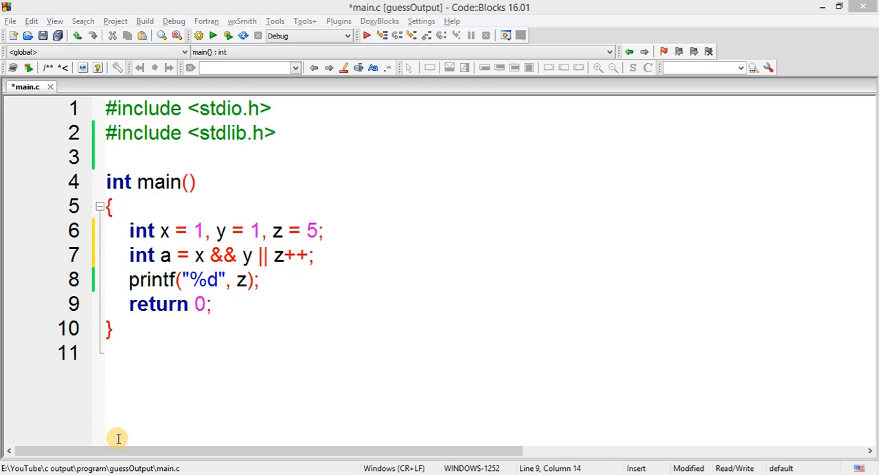
- Save the source, build and run it to see z printed, then close the console
click(261, 280)
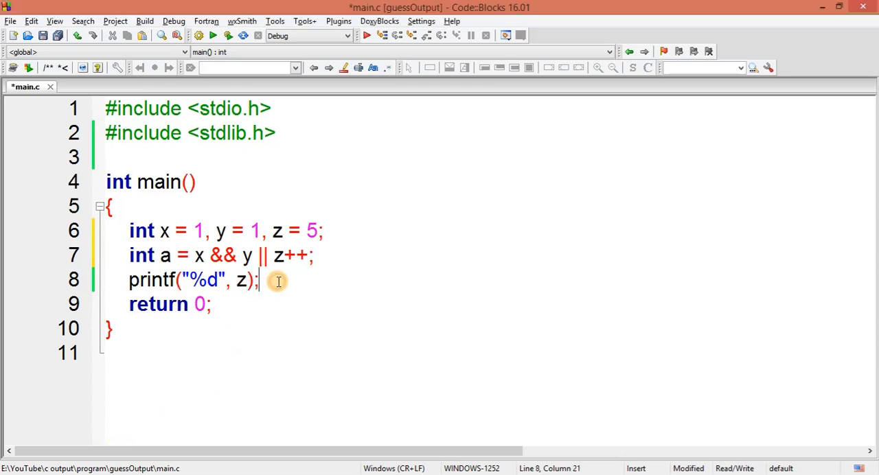
click(226, 35)
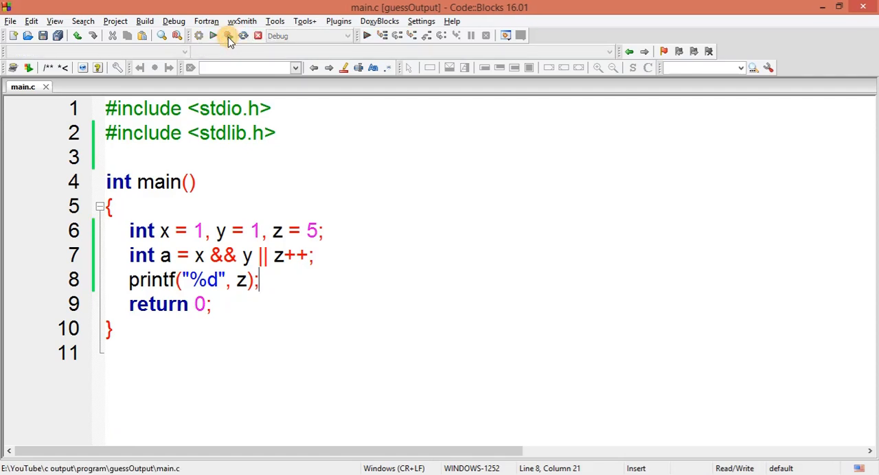
click(227, 35)
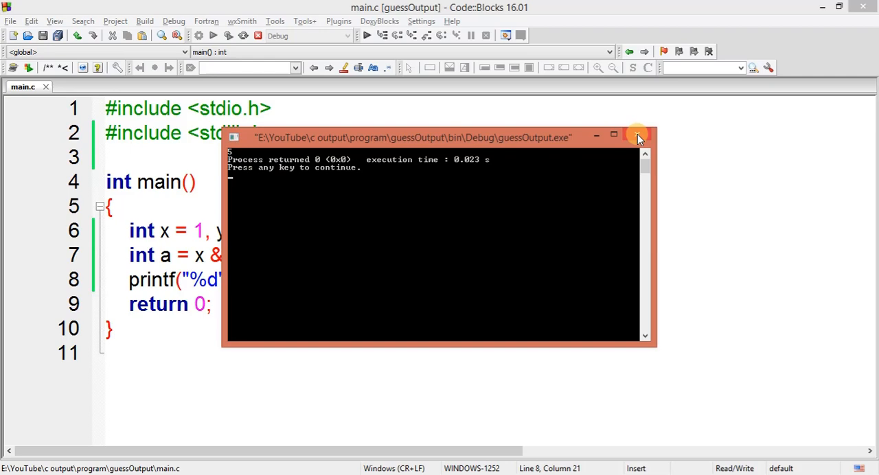
click(637, 134)
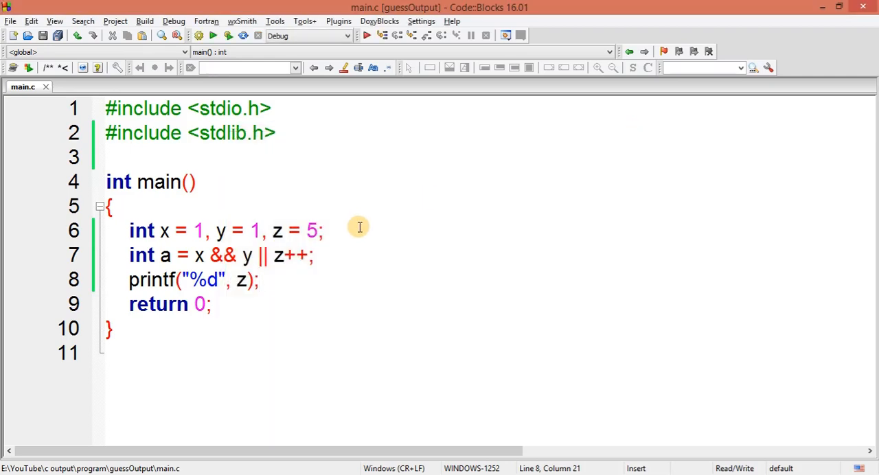
mouse_move(321, 267)
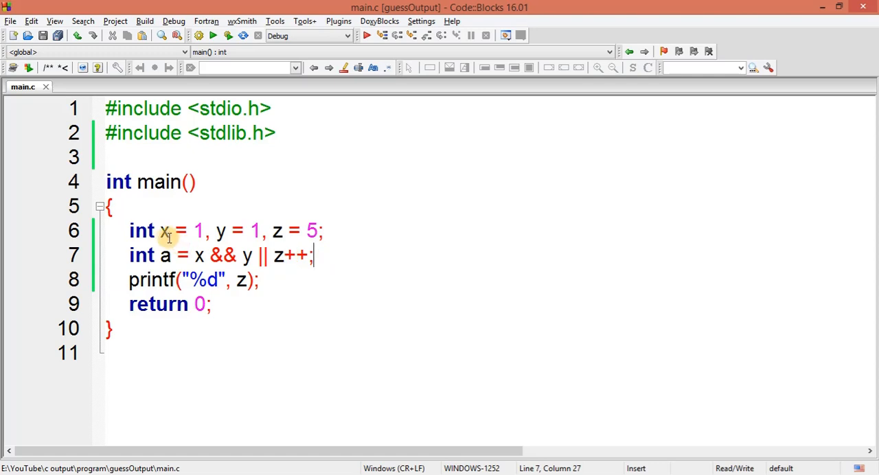
- Start a comment line below the assignment to a, beginning //a=
click(164, 230)
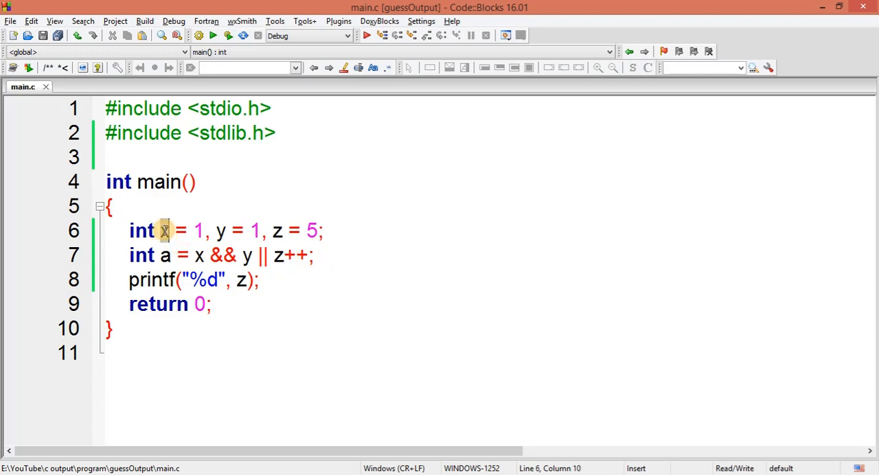
mouse_move(252, 231)
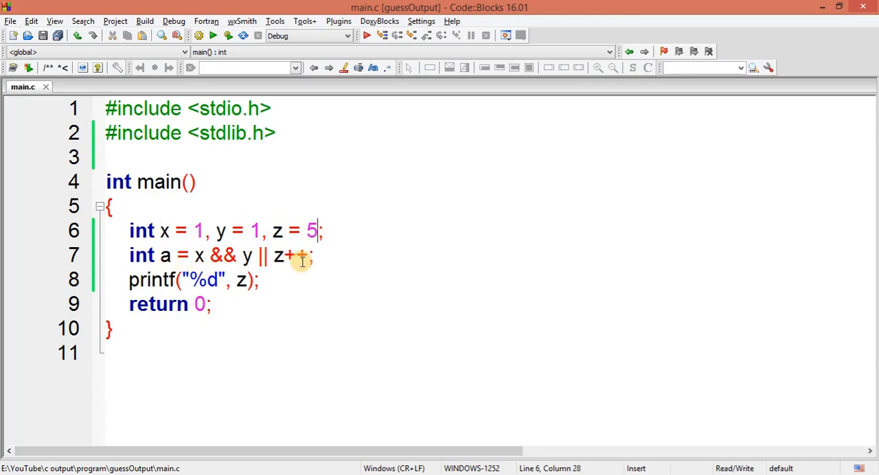
key(Return)
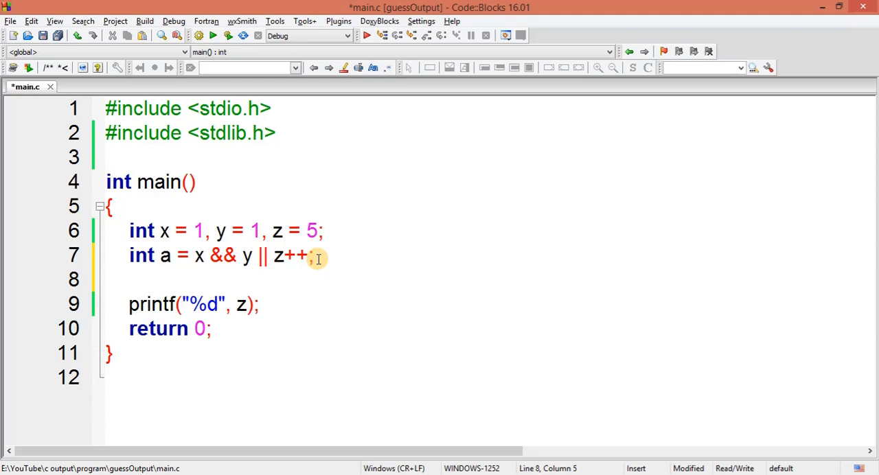
text(//a)
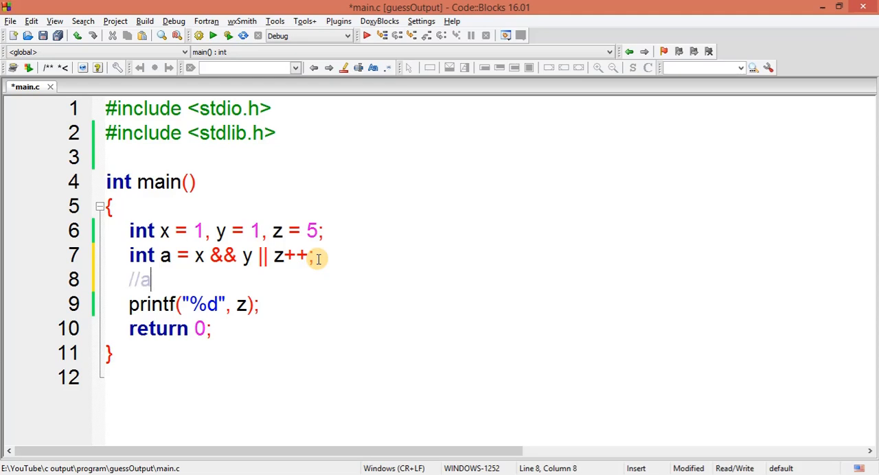
text(=)
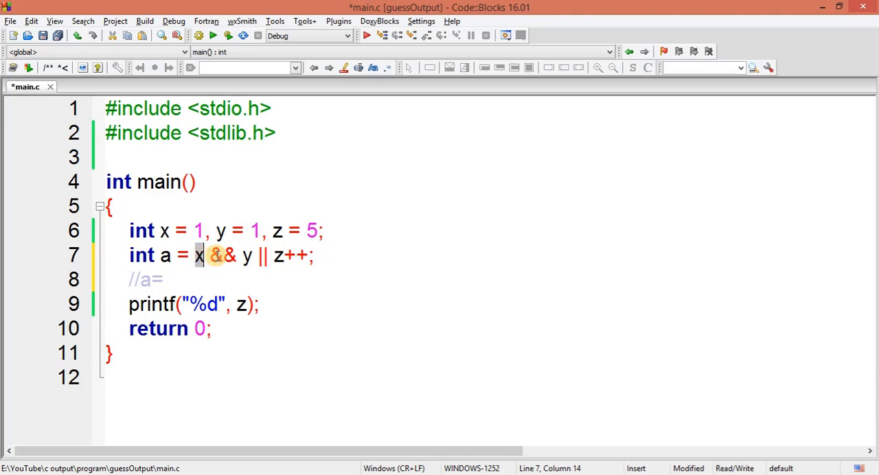
click(168, 280)
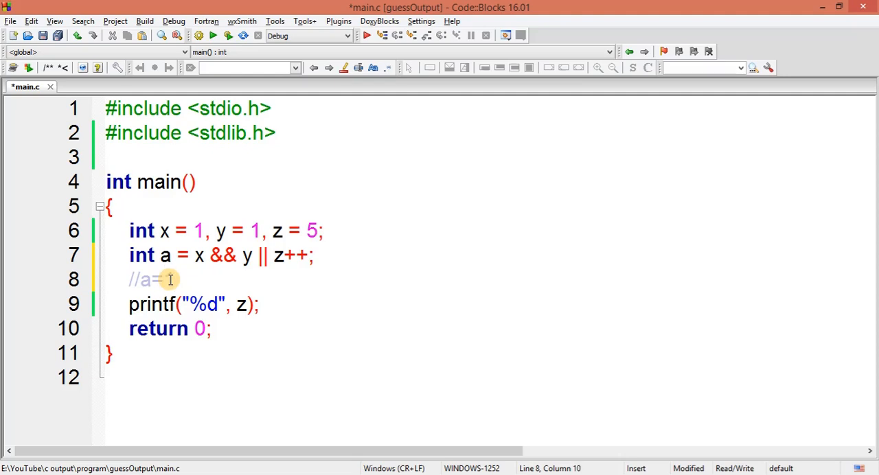
text(77)
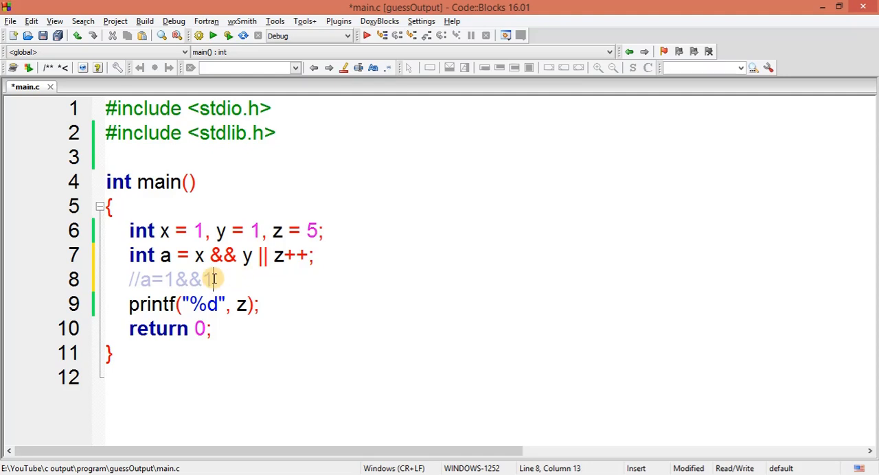
- Retype the comment tail so it reads //a=1&&1=1
drag(213, 279, 176, 278)
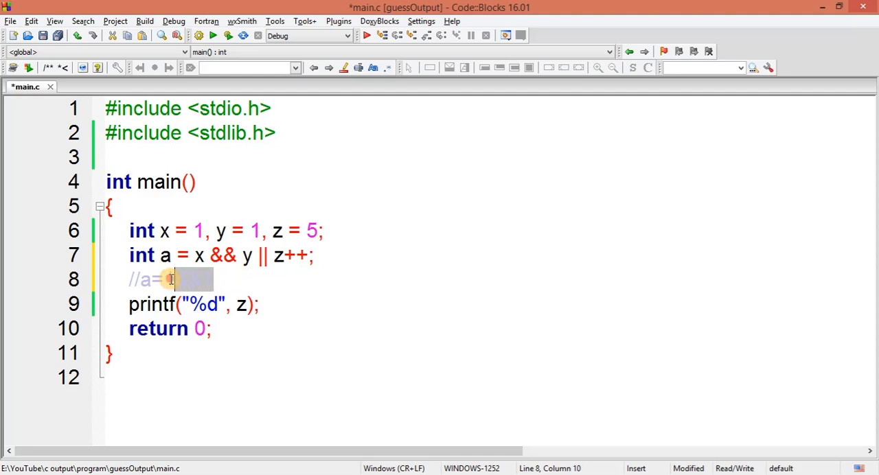
text(&1)
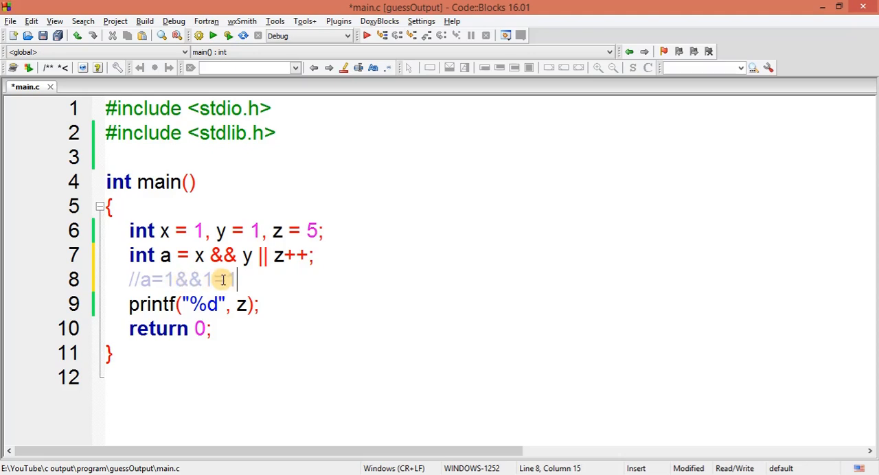
text(=1)
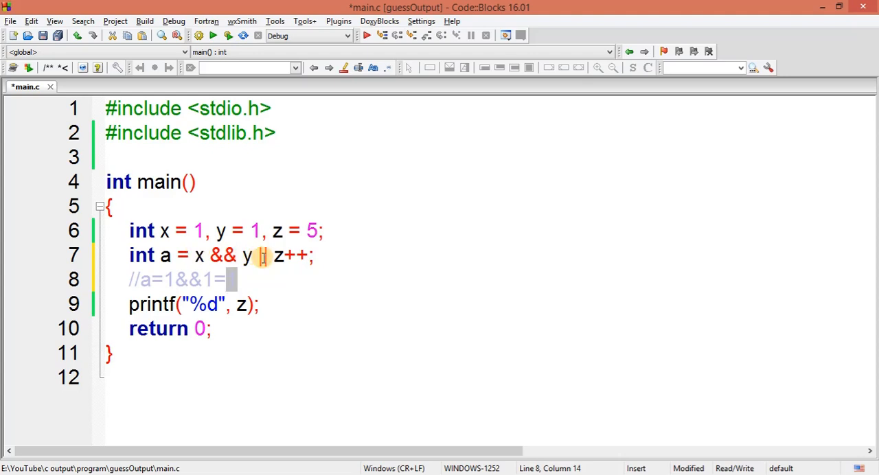
text(1)
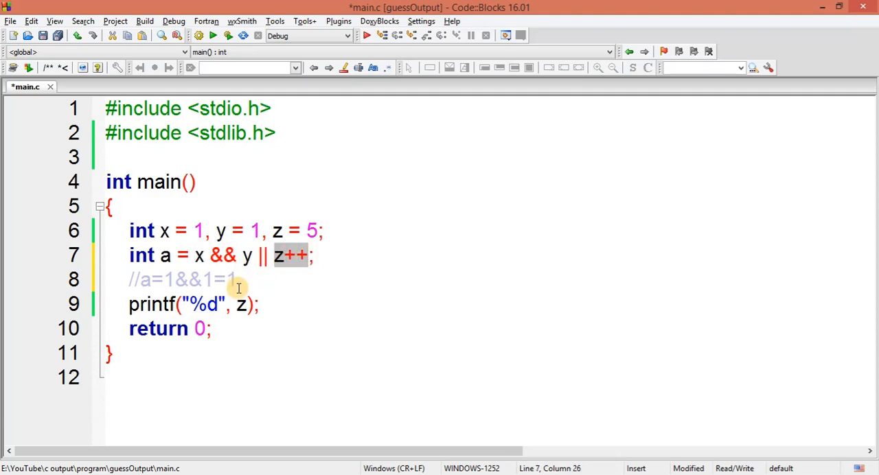
mouse_move(282, 255)
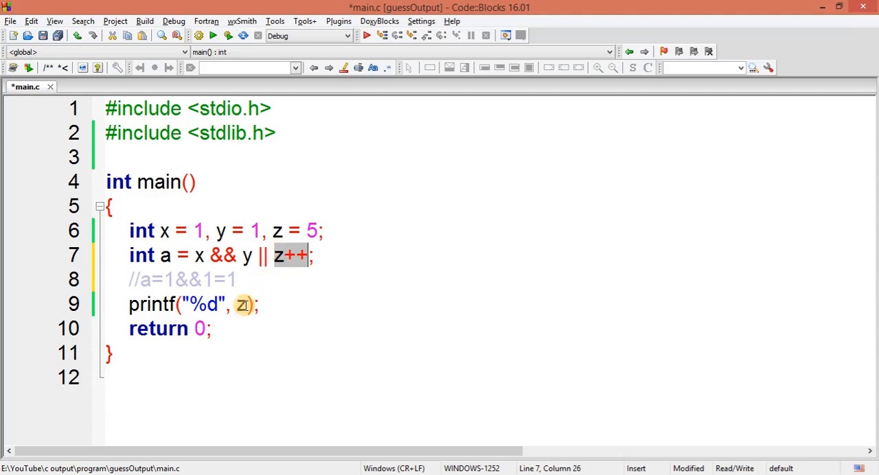
click(242, 304)
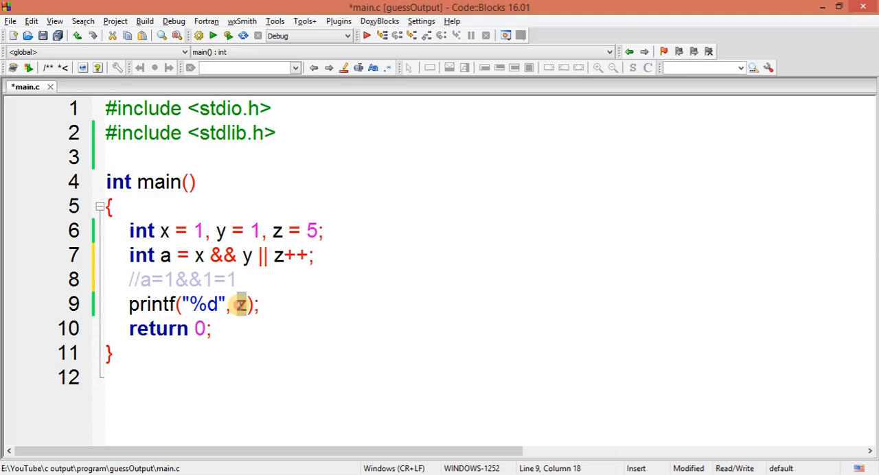
mouse_move(239, 313)
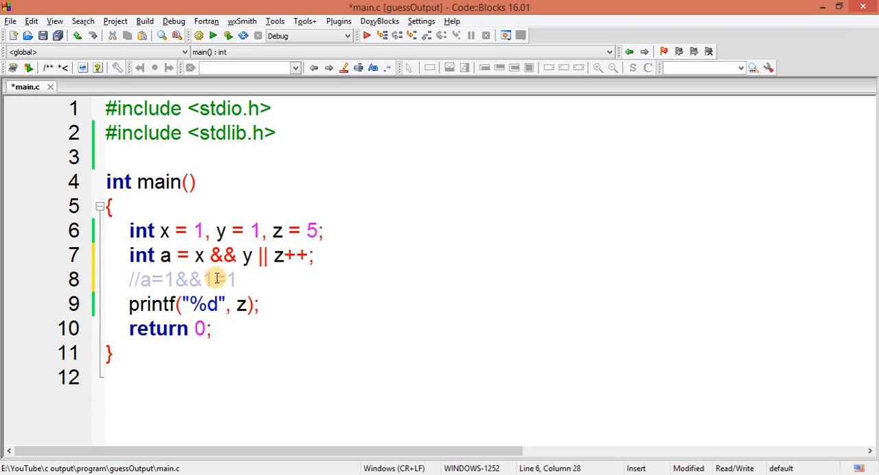
mouse_move(379, 250)
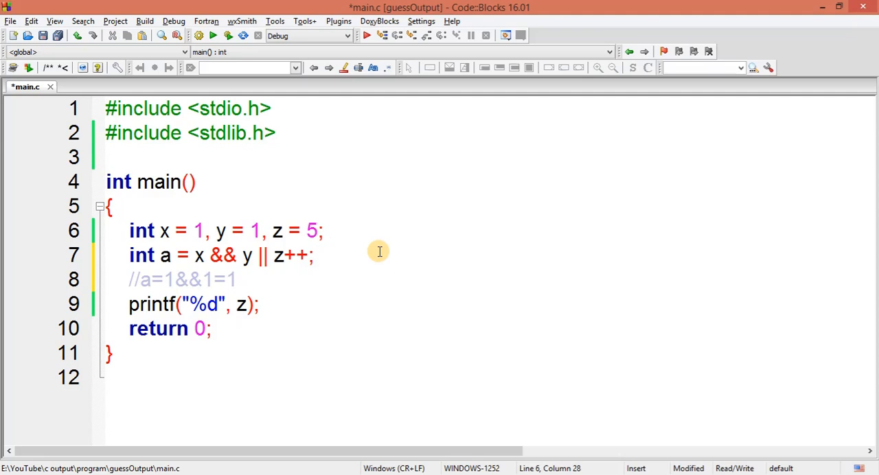
mouse_move(331, 234)
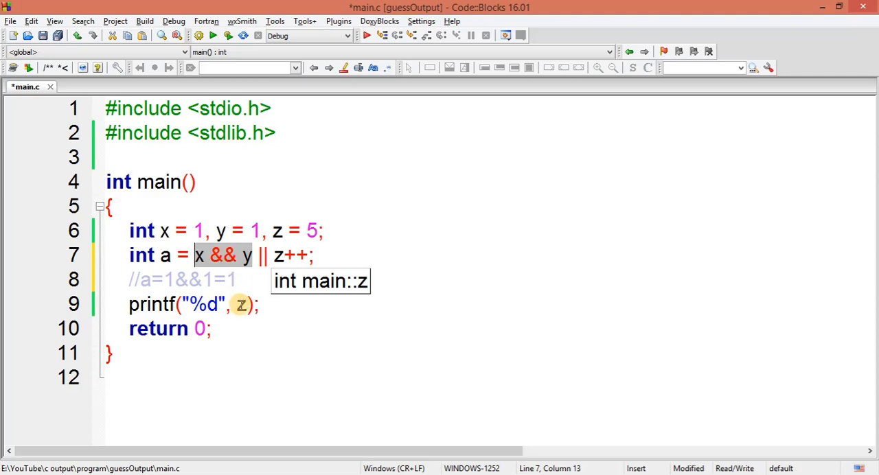
click(244, 304)
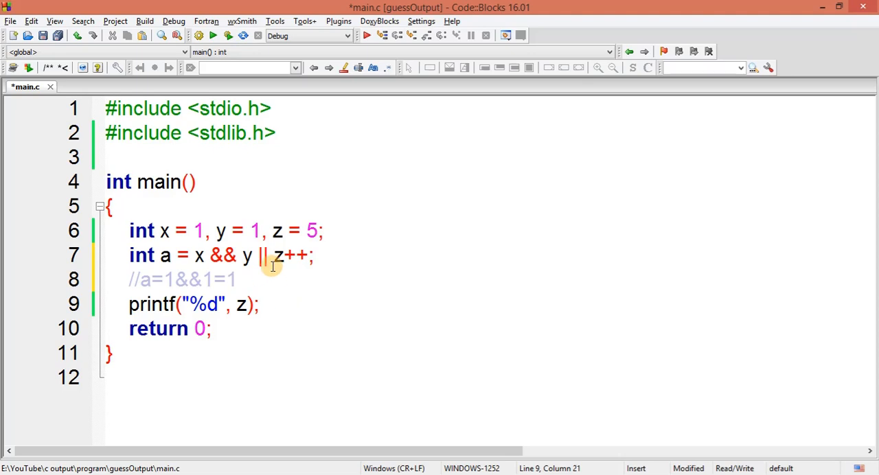
double_click(289, 255)
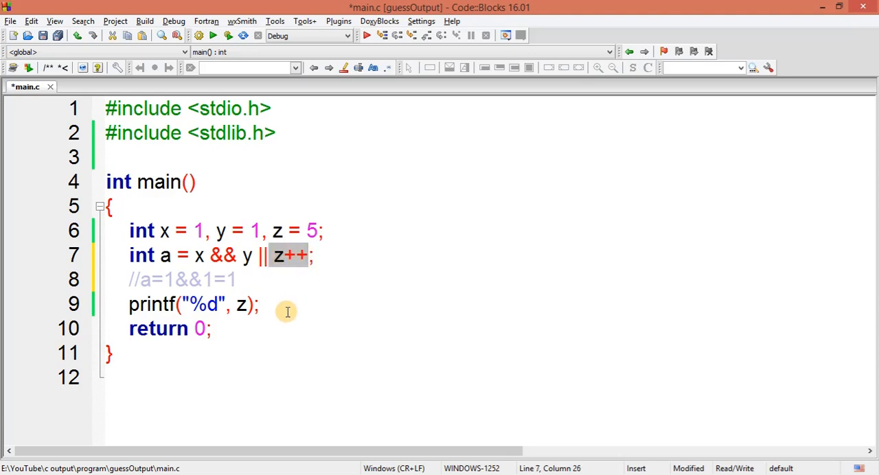
click(260, 305)
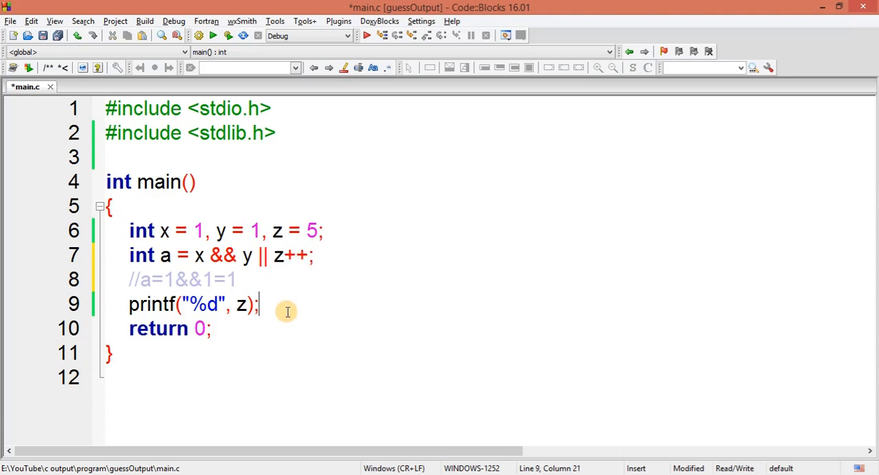